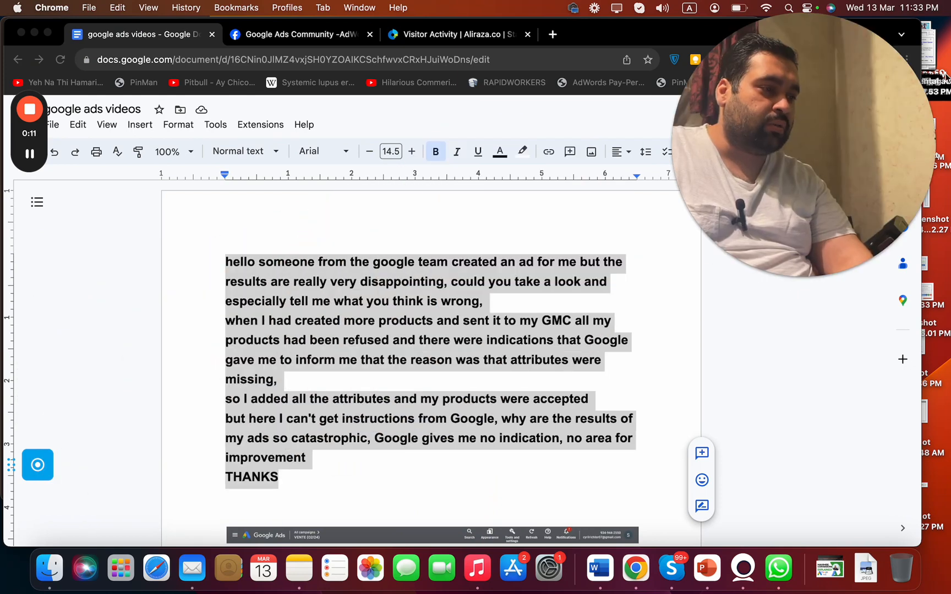
- Scroll past THANKS and select, then deselect, the pasted ad groups screenshot to reveal its metrics table
click(441, 255)
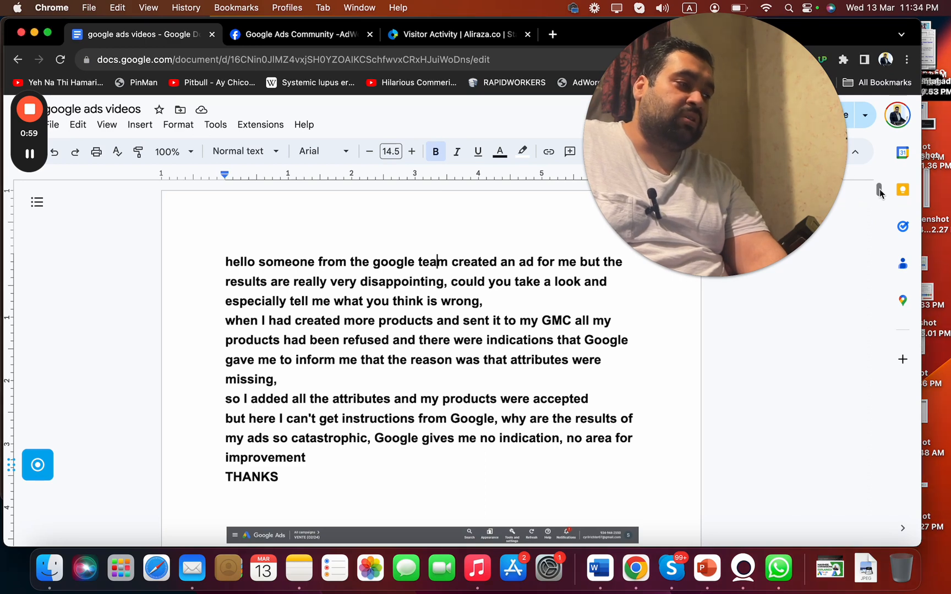
scroll(down, 3)
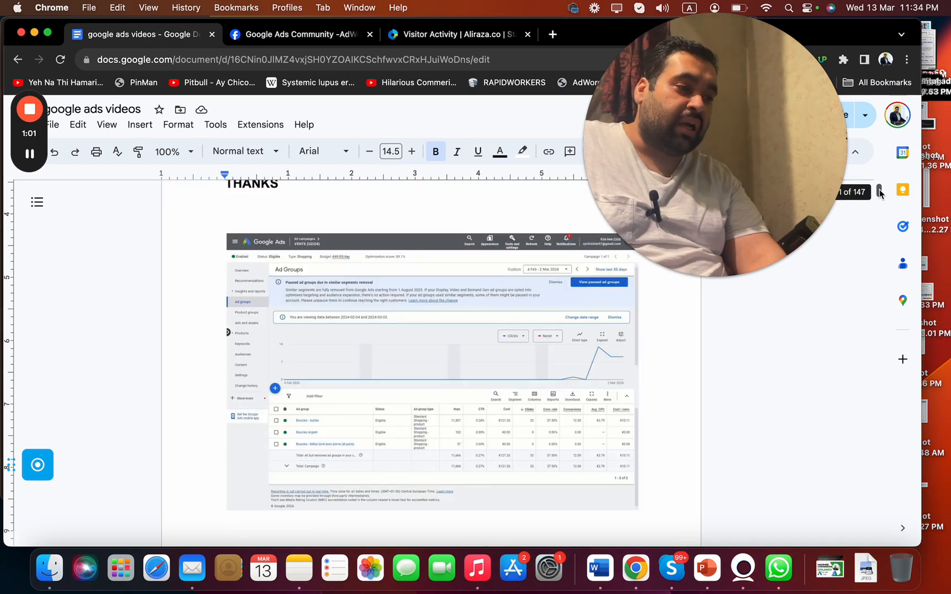
click(432, 370)
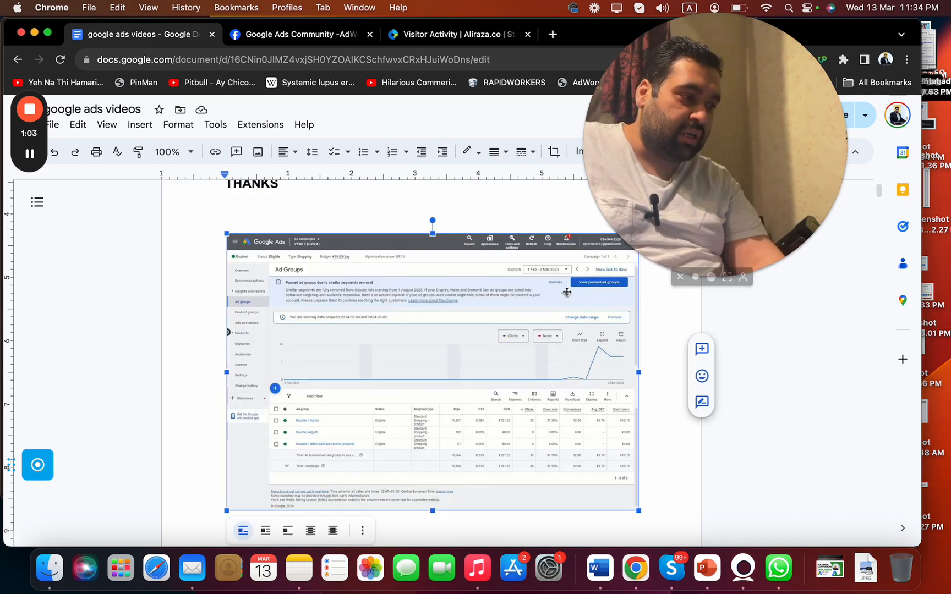
click(472, 213)
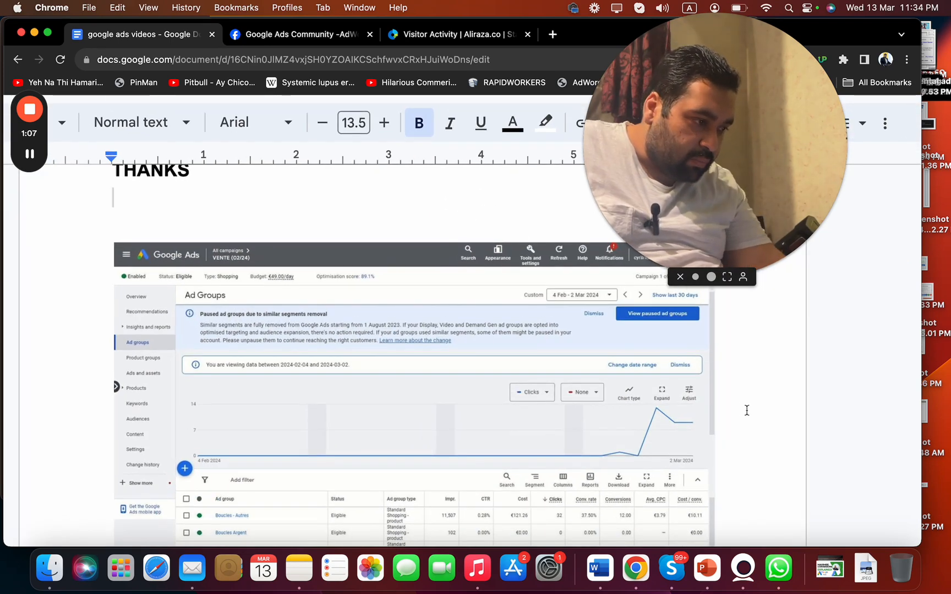
scroll(down, 3)
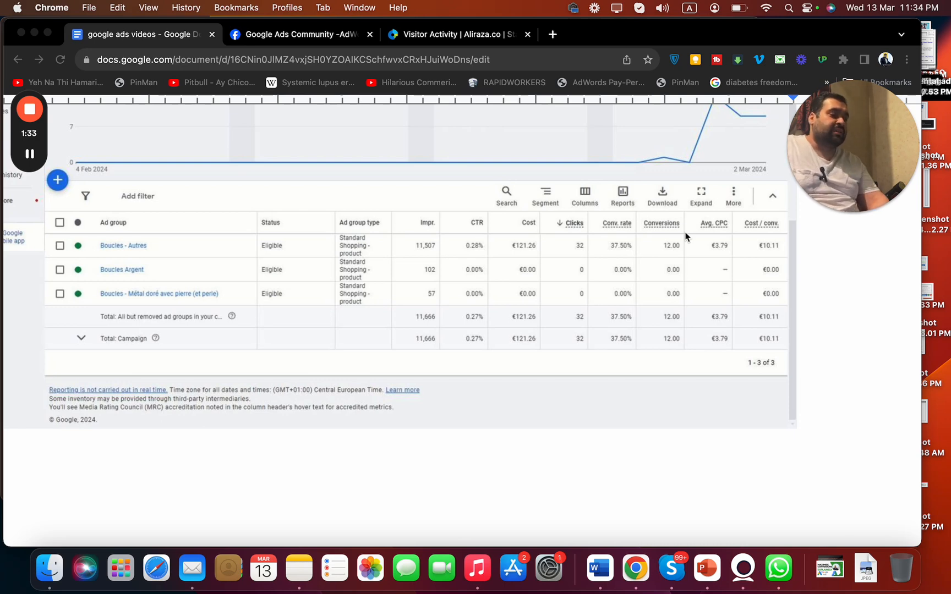
mouse_move(637, 256)
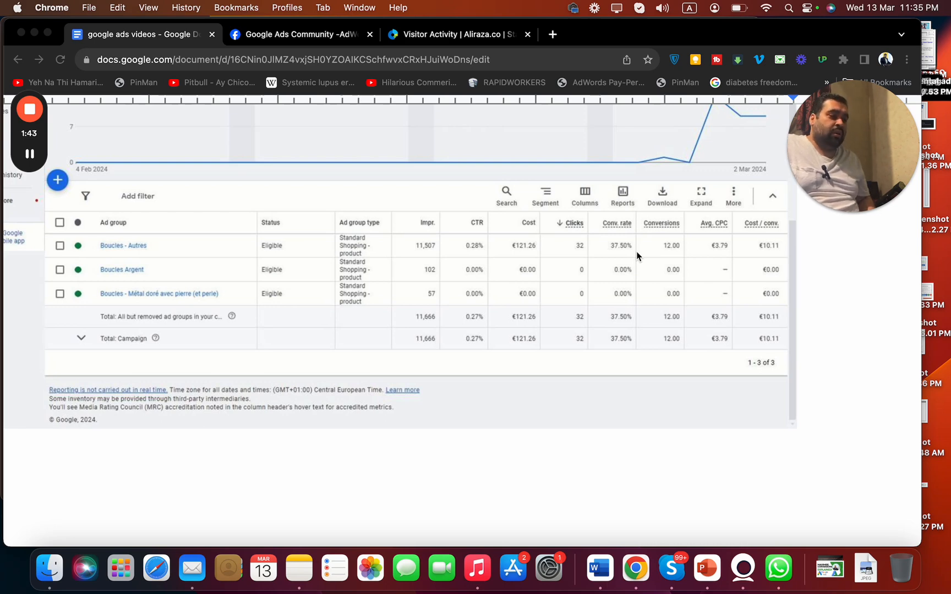
mouse_move(828, 239)
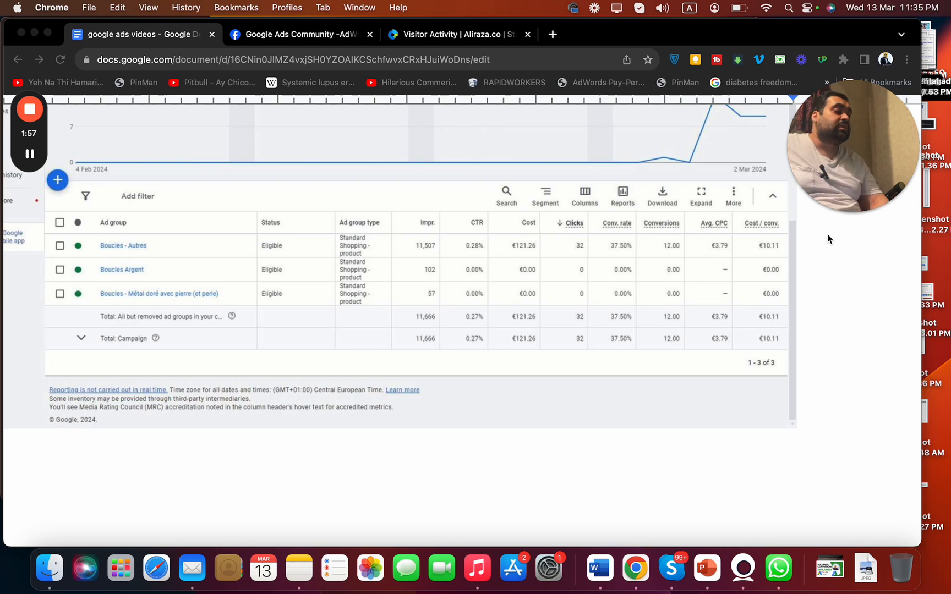
mouse_move(862, 200)
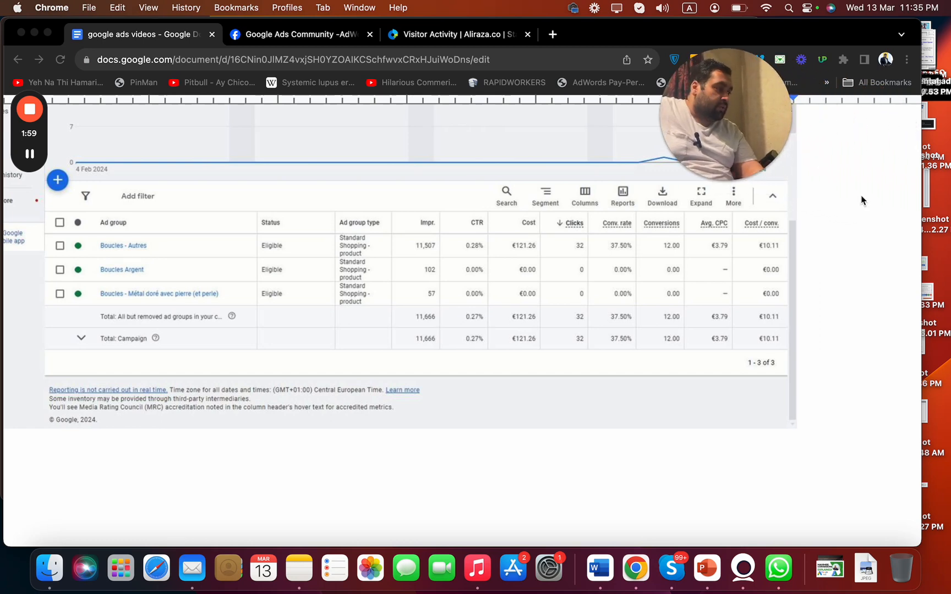
- Scroll past the ad groups screenshot toward the Google Ads overview dashboard screenshot
scroll(up, 3)
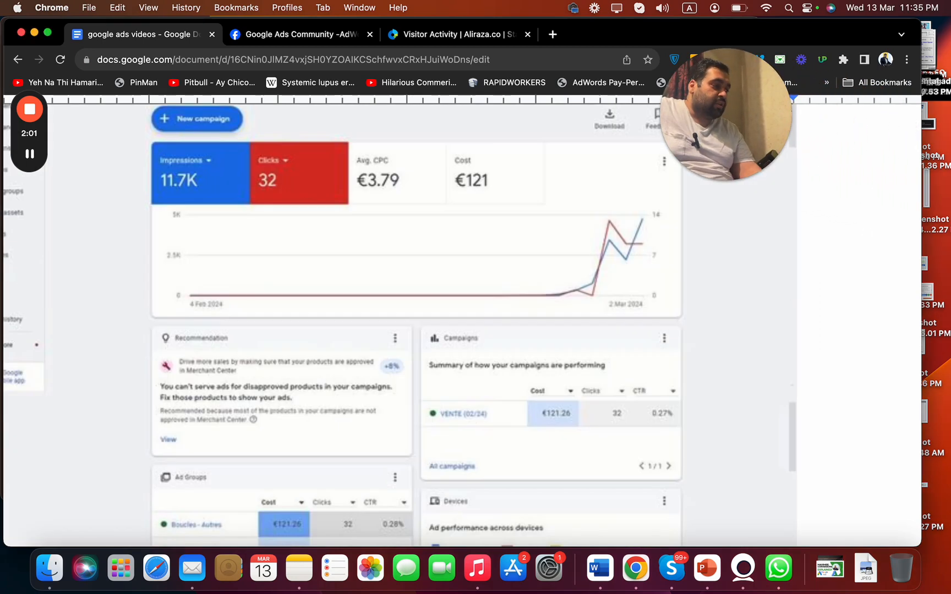
scroll(down, 3)
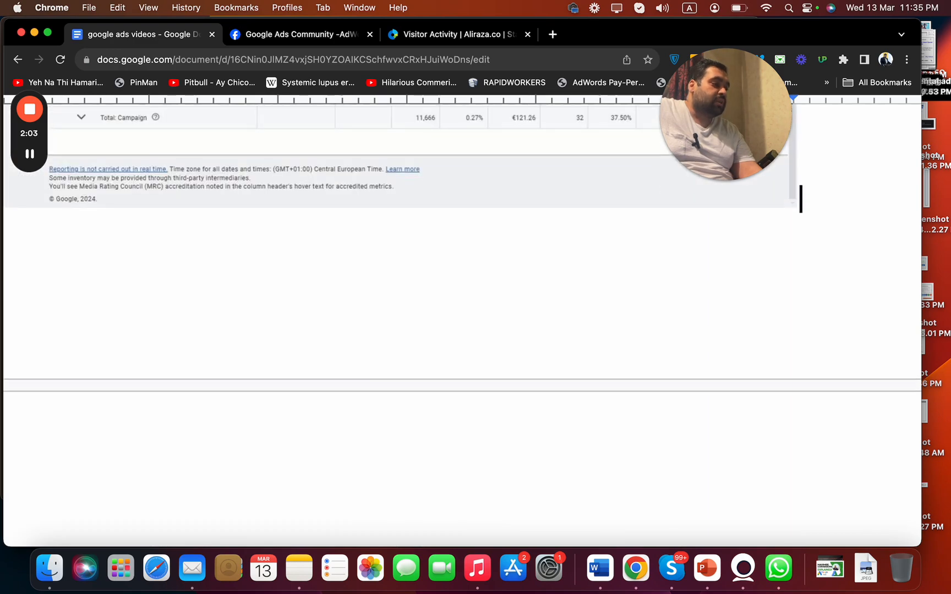
scroll(up, 3)
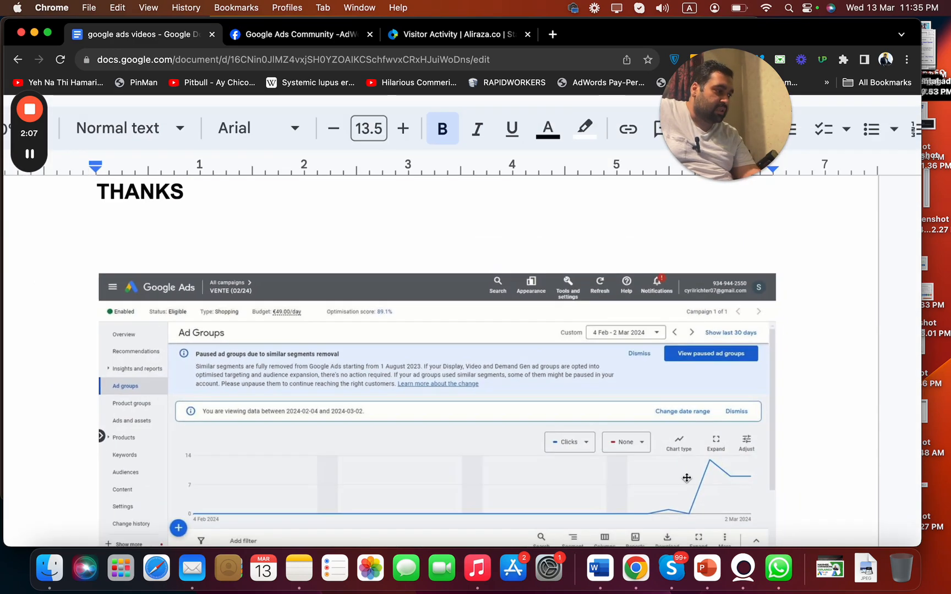
scroll(down, 3)
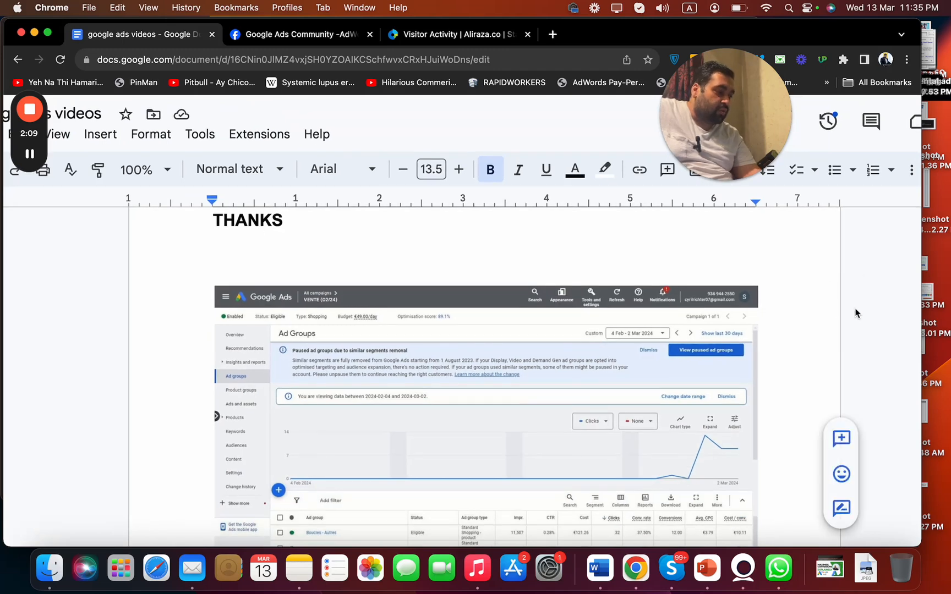
mouse_move(794, 323)
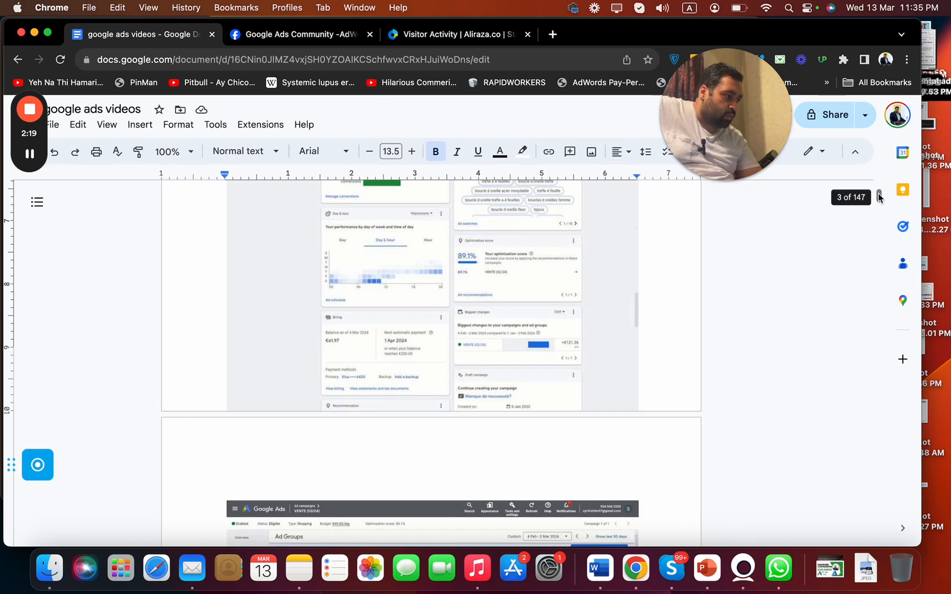
- Scroll through the Conversion tracking, Day & hour and Billing cards to the next Ad Groups screenshot
scroll(up, 3)
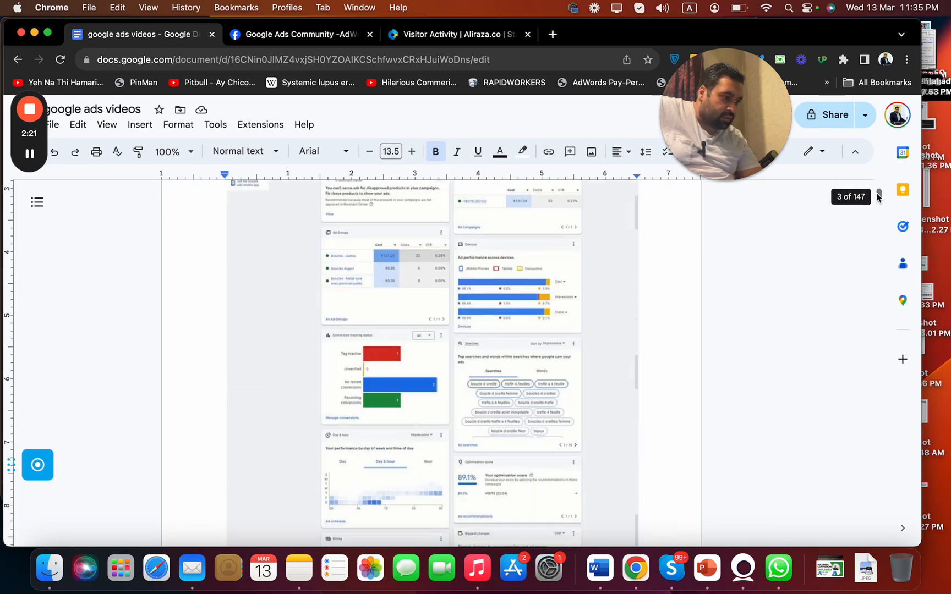
scroll(down, 3)
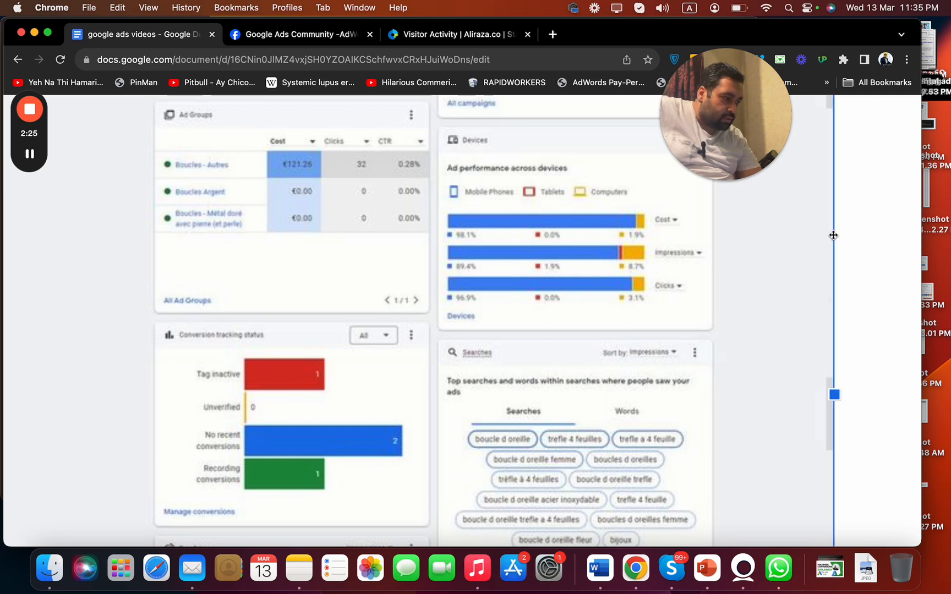
mouse_move(865, 228)
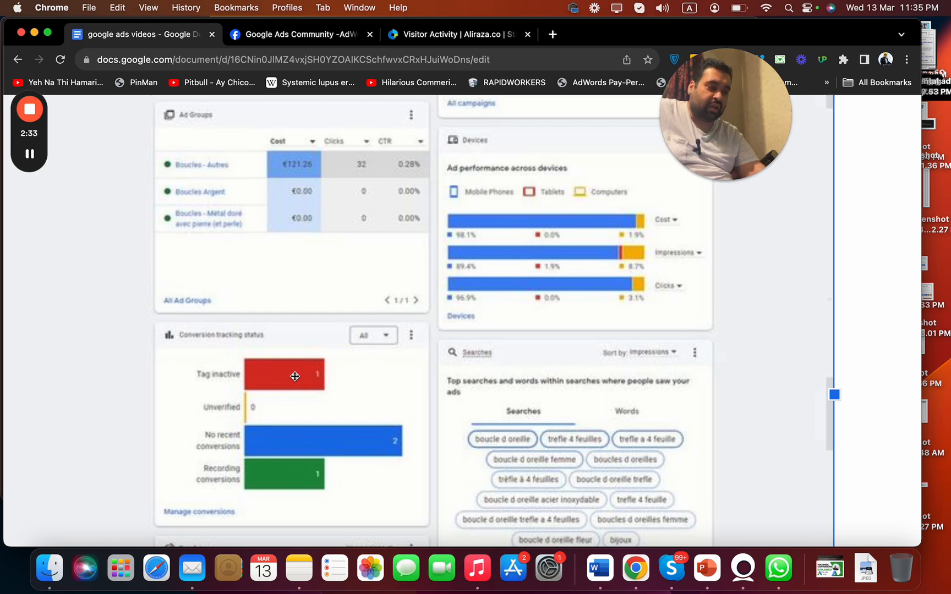
mouse_move(878, 233)
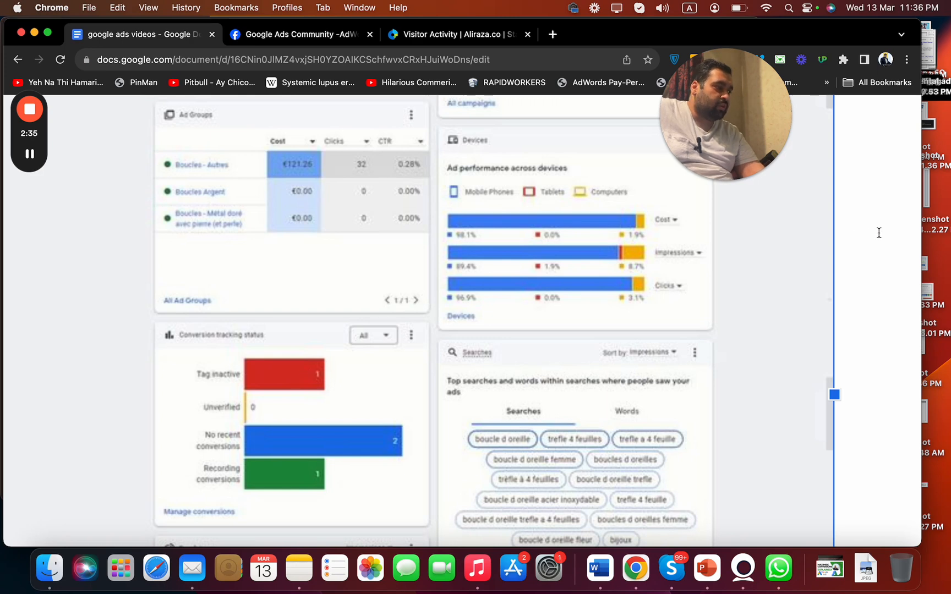
scroll(down, 3)
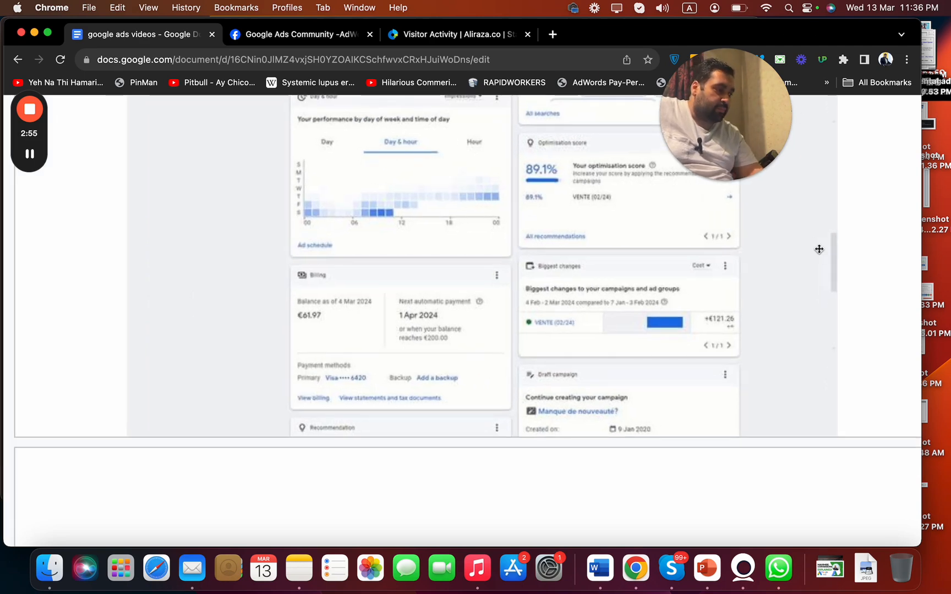
mouse_move(850, 250)
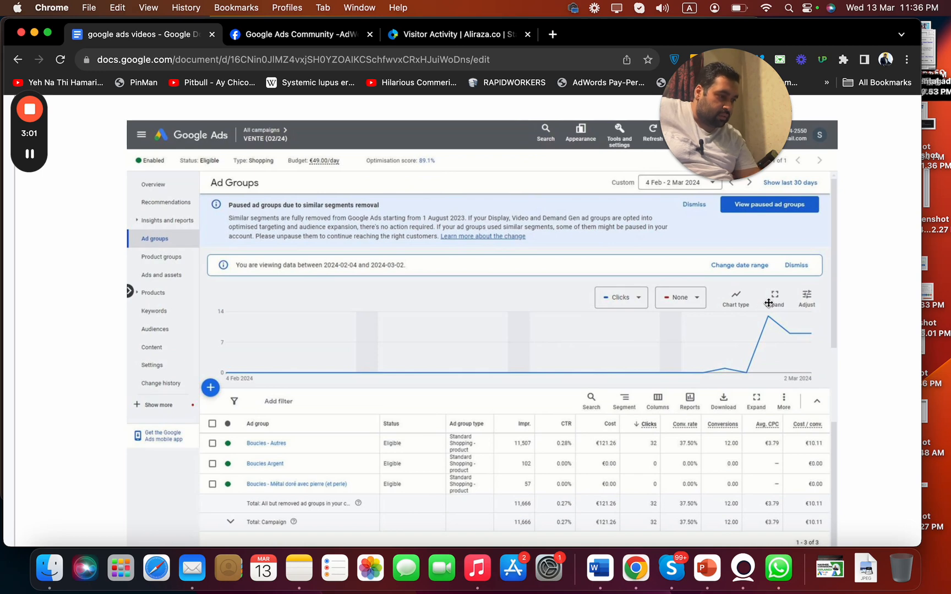
- Scroll past the Merchant Center products screenshot to the question about competitors clicking ads
scroll(down, 3)
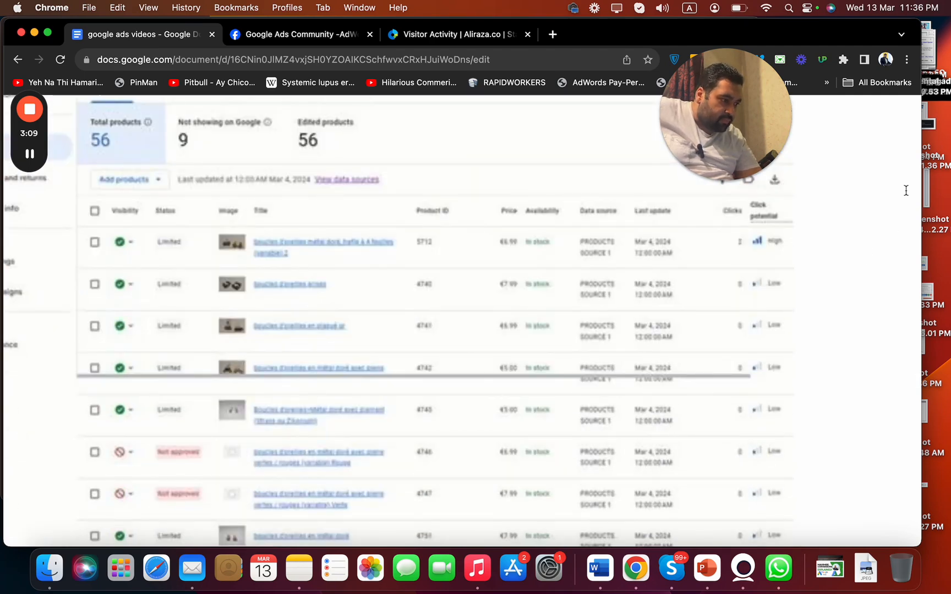
mouse_move(856, 210)
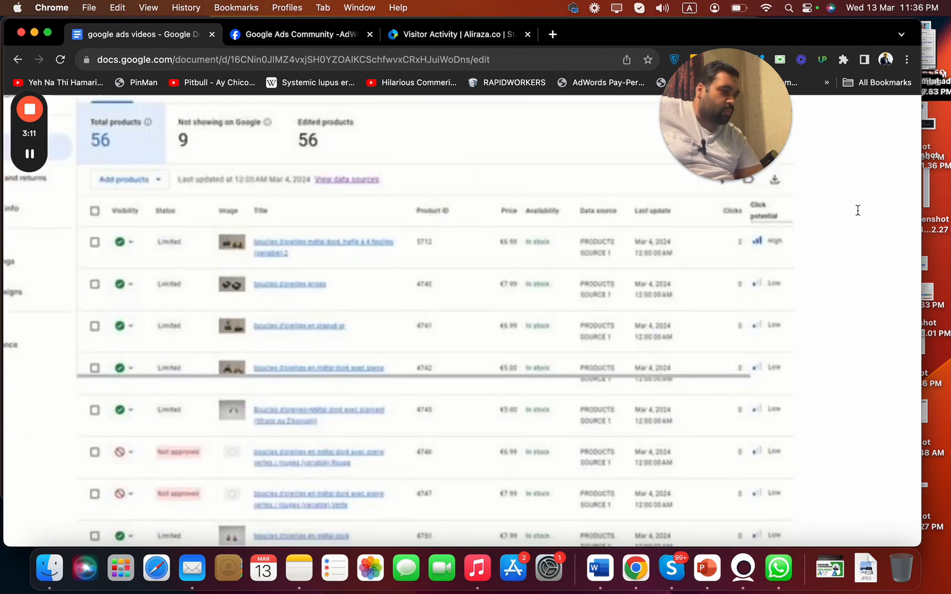
scroll(down, 3)
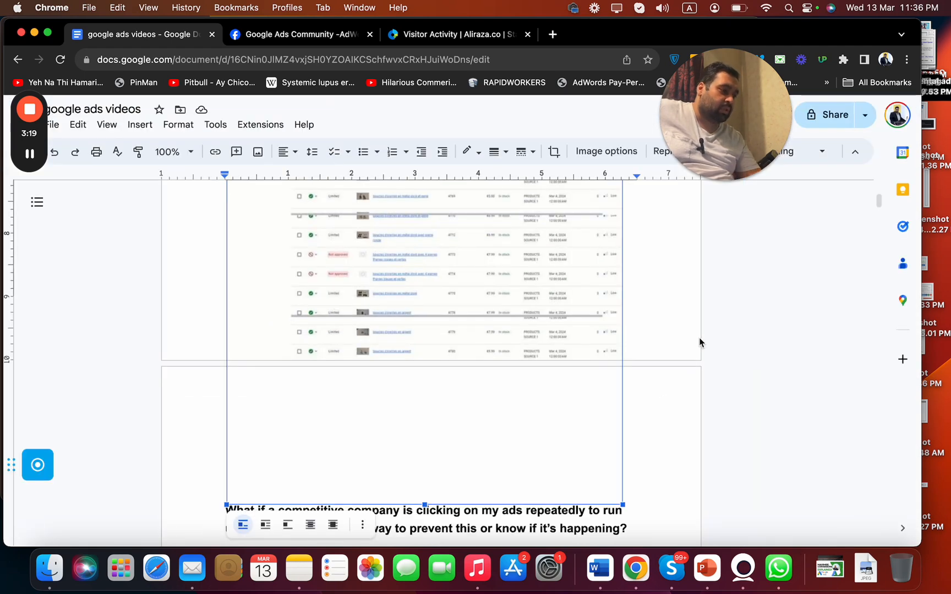
- Scroll back to the original question and insert a blank line after THANKS
scroll(up, 3)
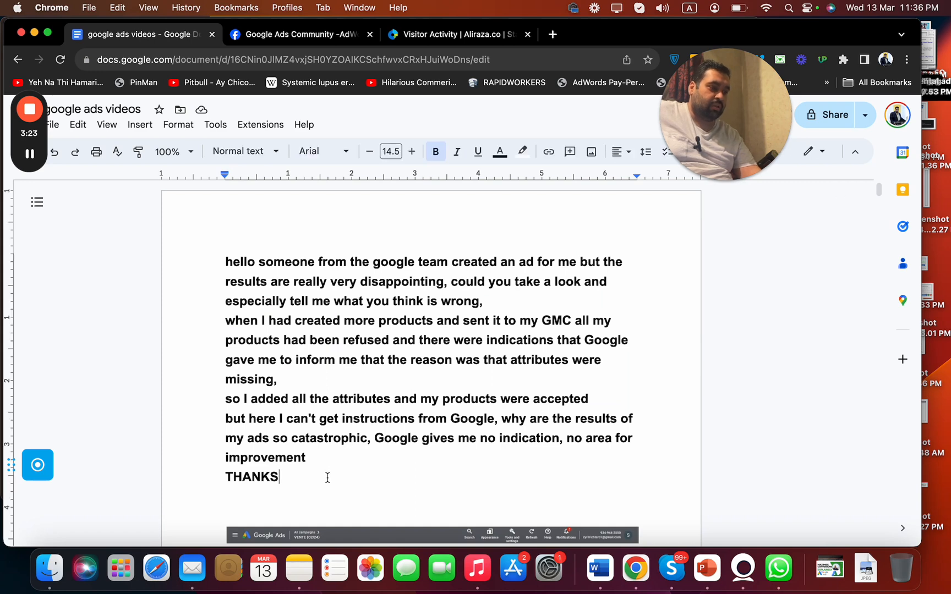
key(Return)
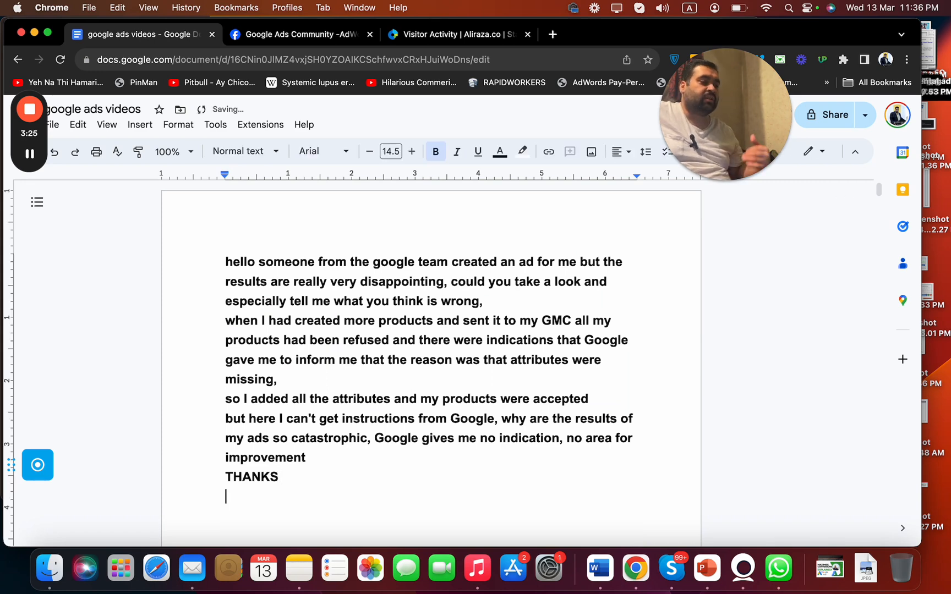